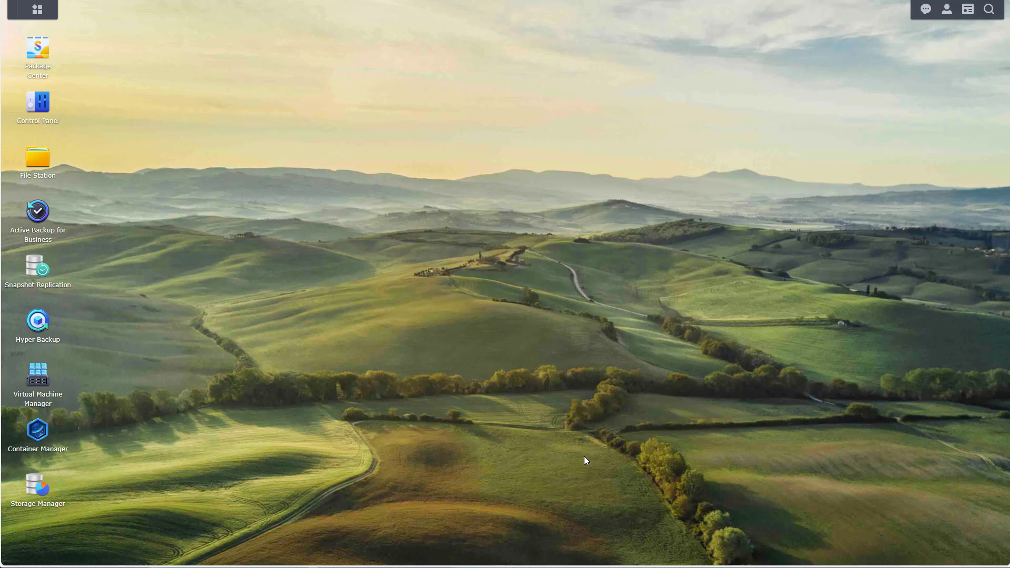
pyautogui.moveTo(495, 342)
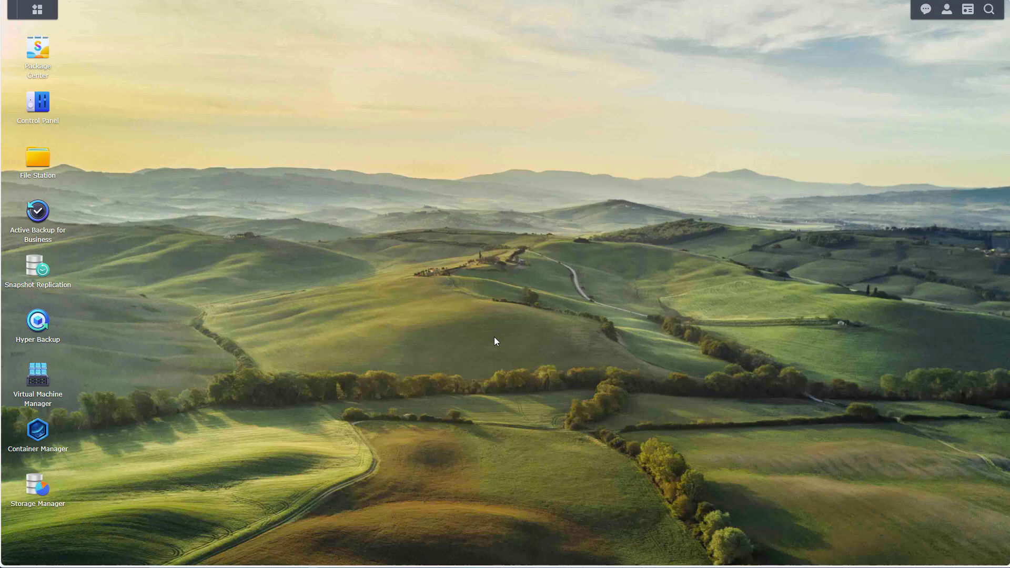
pyautogui.moveTo(36, 217)
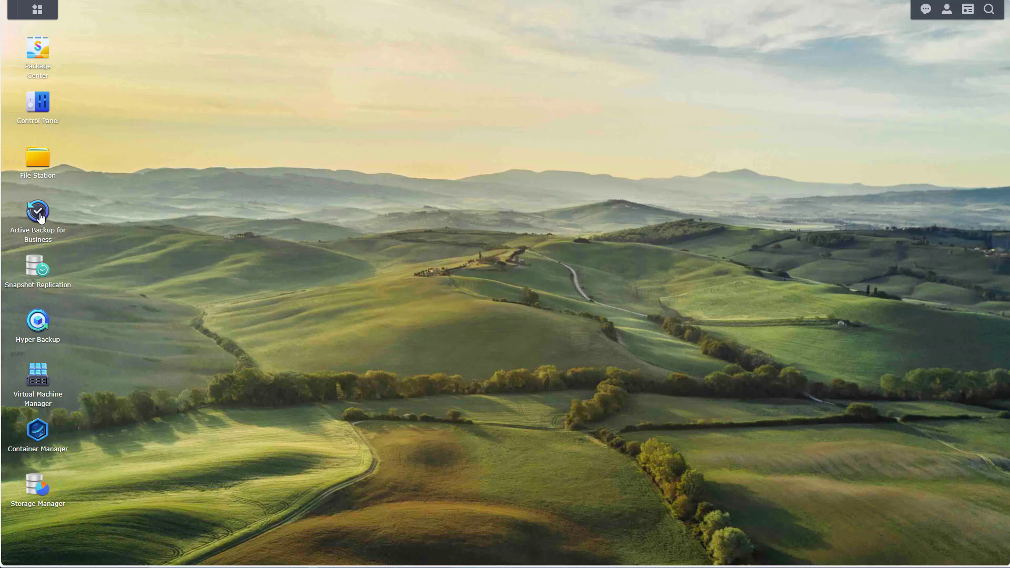
# Launch Active Backup for Business and show the Template list under Settings
pyautogui.doubleClick(38, 211)
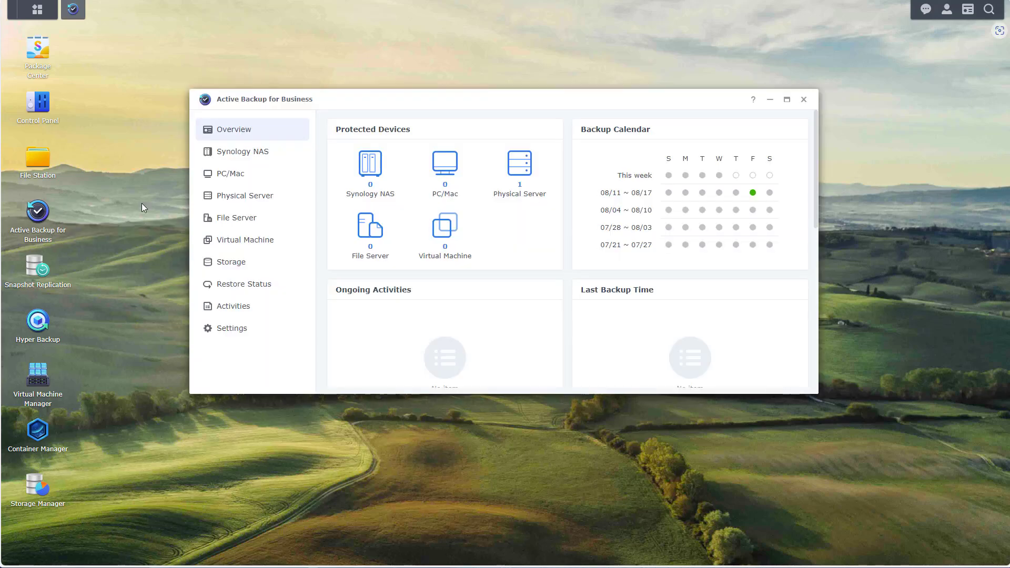
pyautogui.click(232, 329)
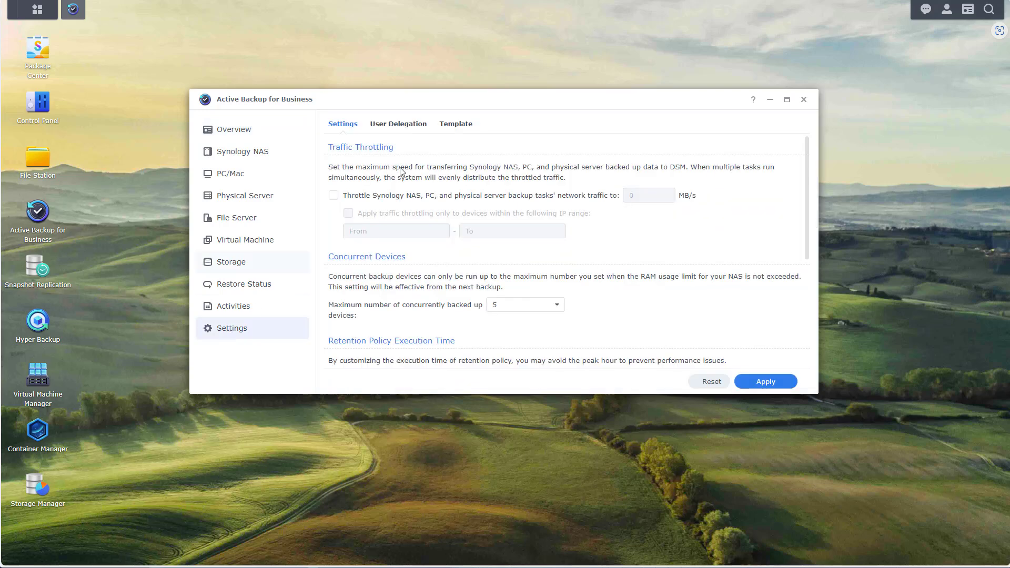
pyautogui.click(456, 124)
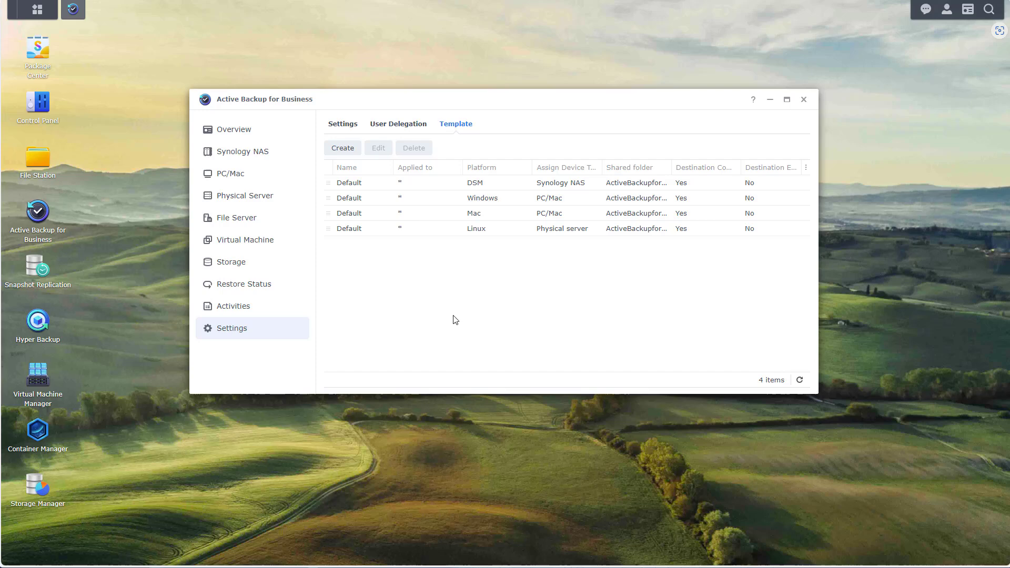
pyautogui.moveTo(455, 325)
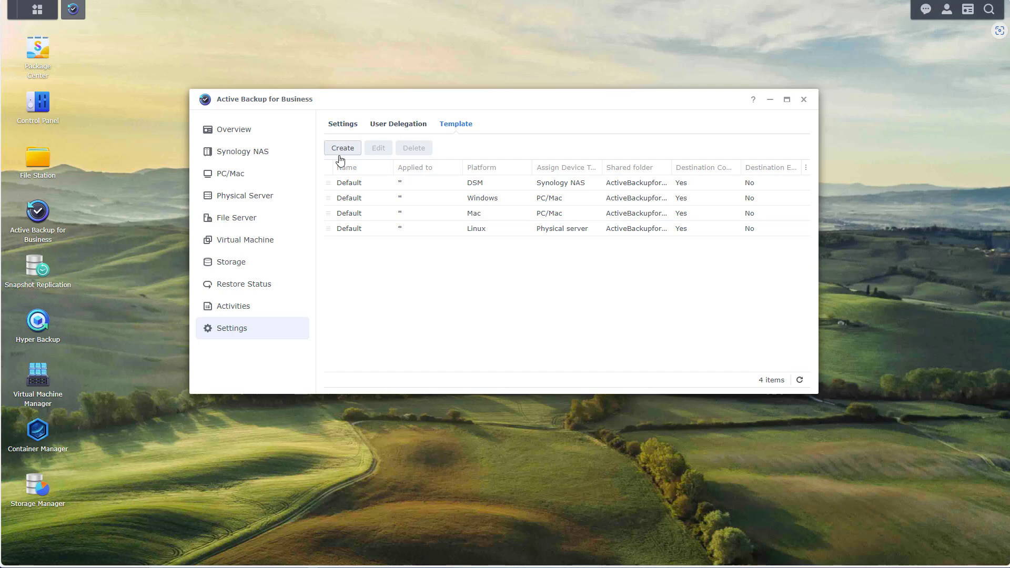
# Start a new template named Windows PC for users, backing up only the system volume
pyautogui.click(343, 148)
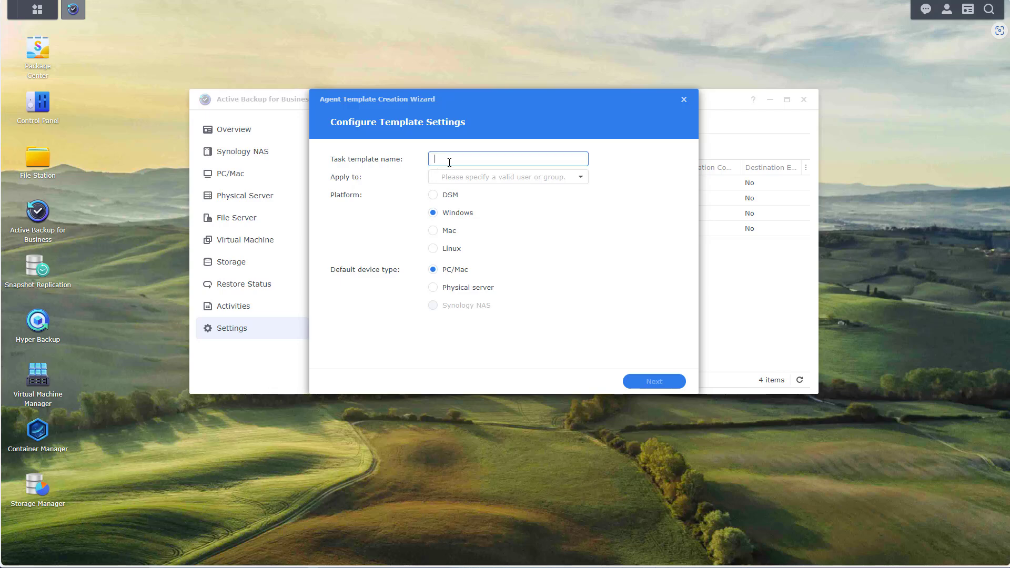
pyautogui.write('Windows PC')
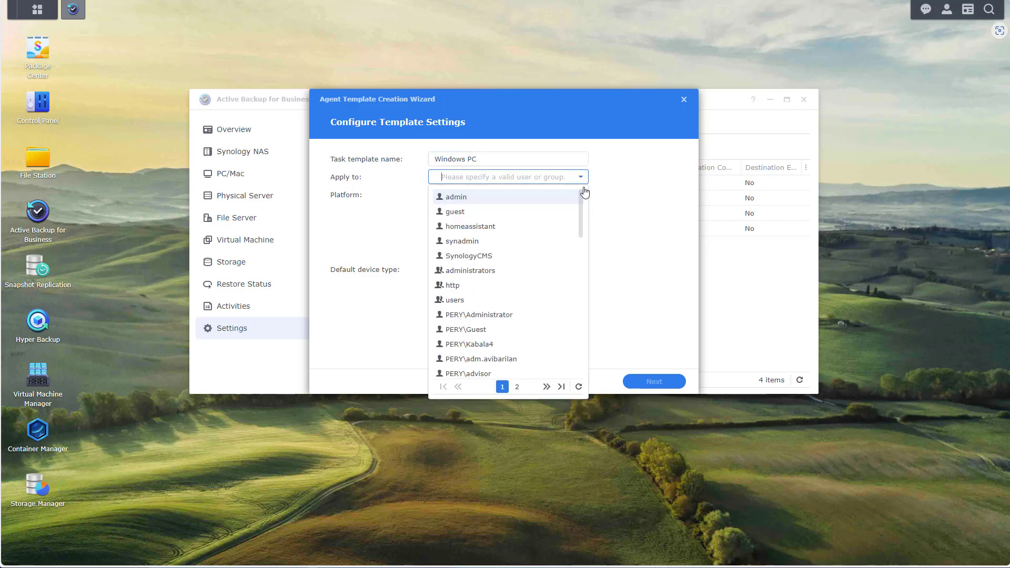
pyautogui.click(458, 300)
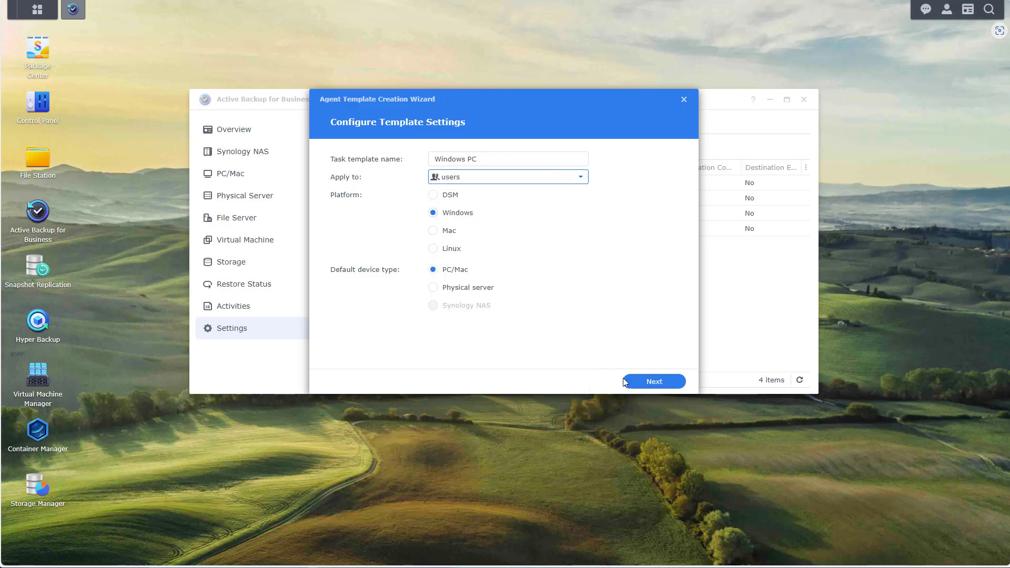
pyautogui.click(655, 382)
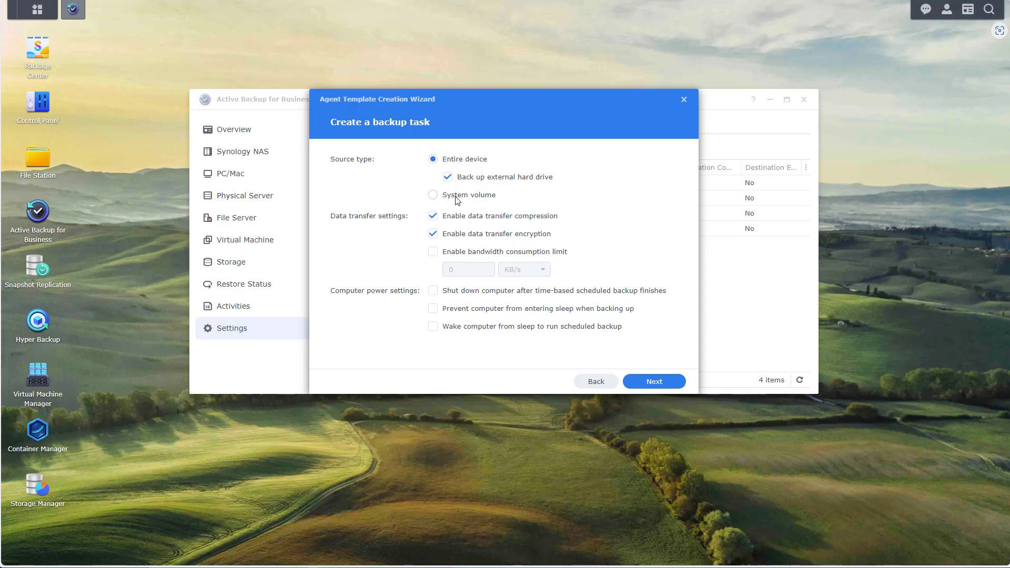
pyautogui.click(433, 195)
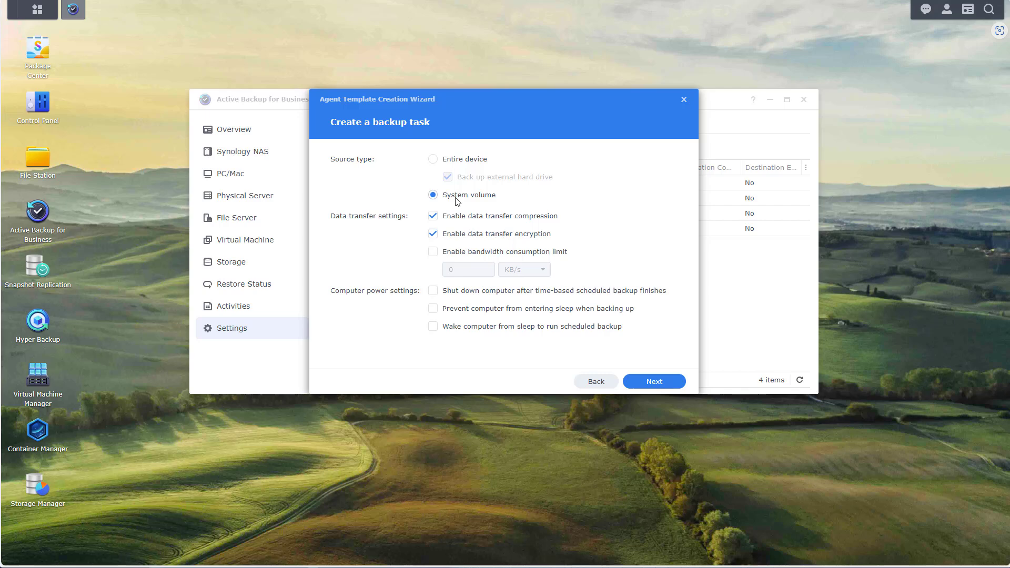
pyautogui.click(655, 383)
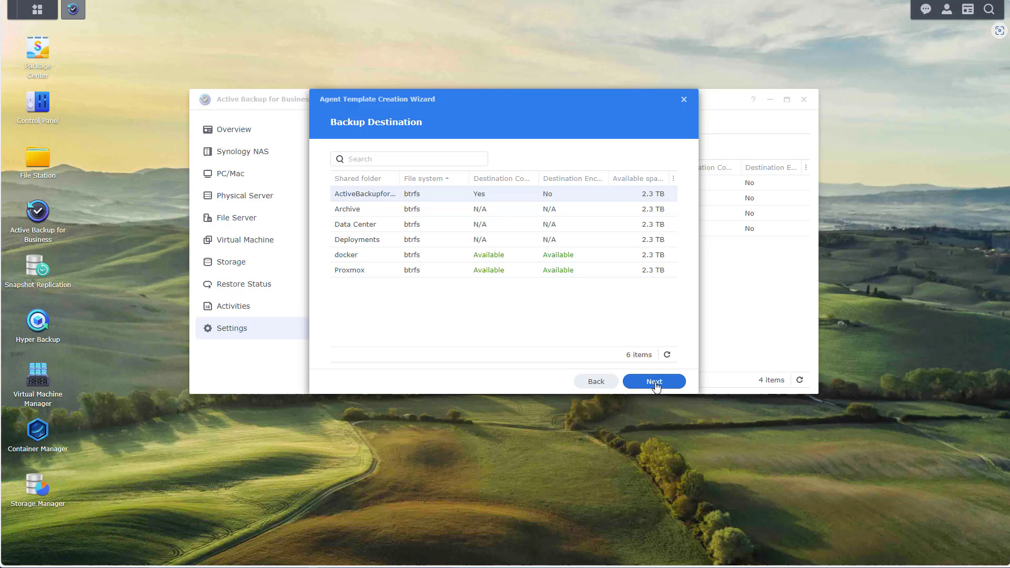
pyautogui.moveTo(433, 240)
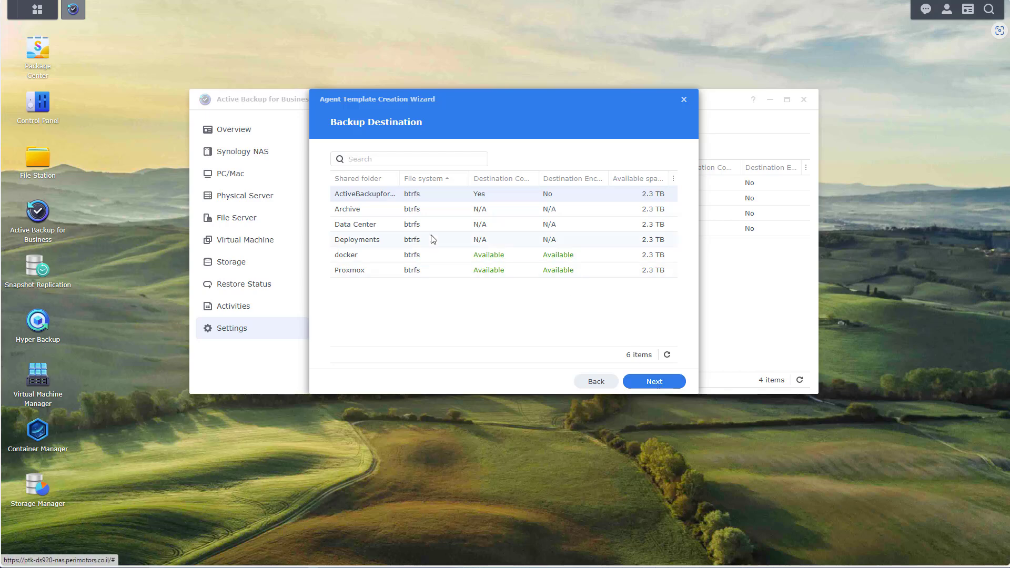
# Keep the ActiveBackupforBusiness destination, manual backup, 5-version retention, and finish the template
pyautogui.click(655, 382)
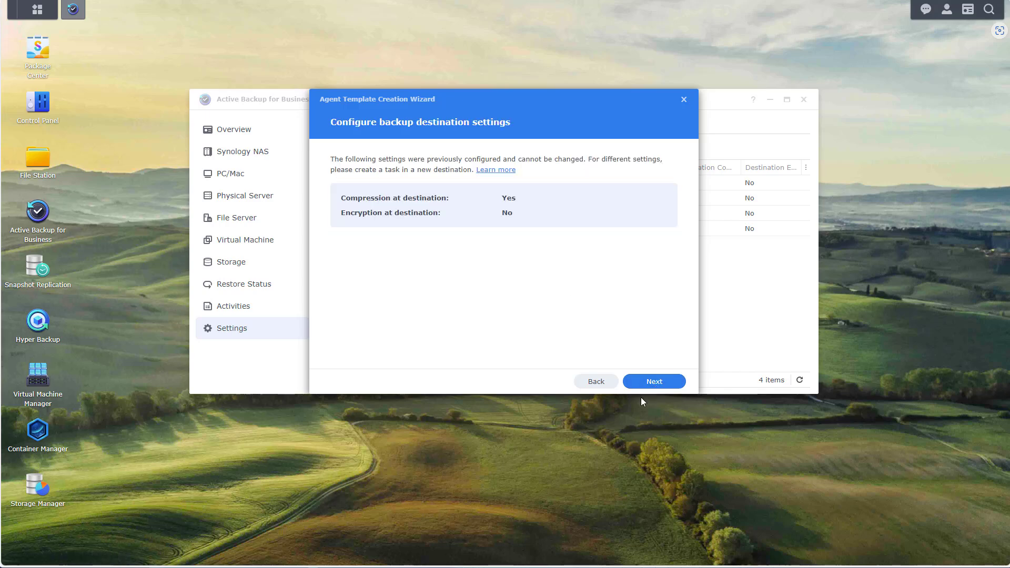
pyautogui.click(654, 381)
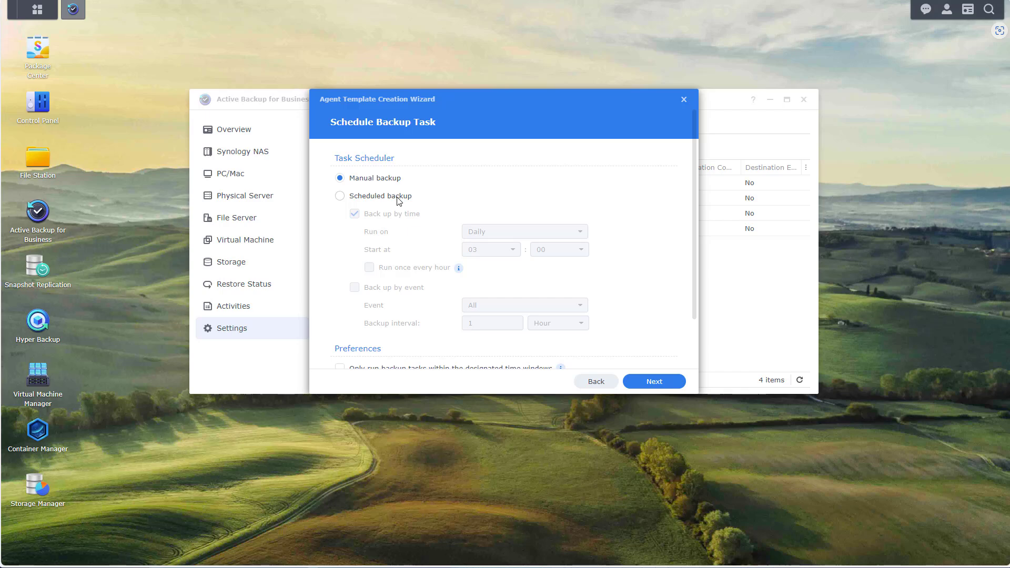
pyautogui.moveTo(657, 383)
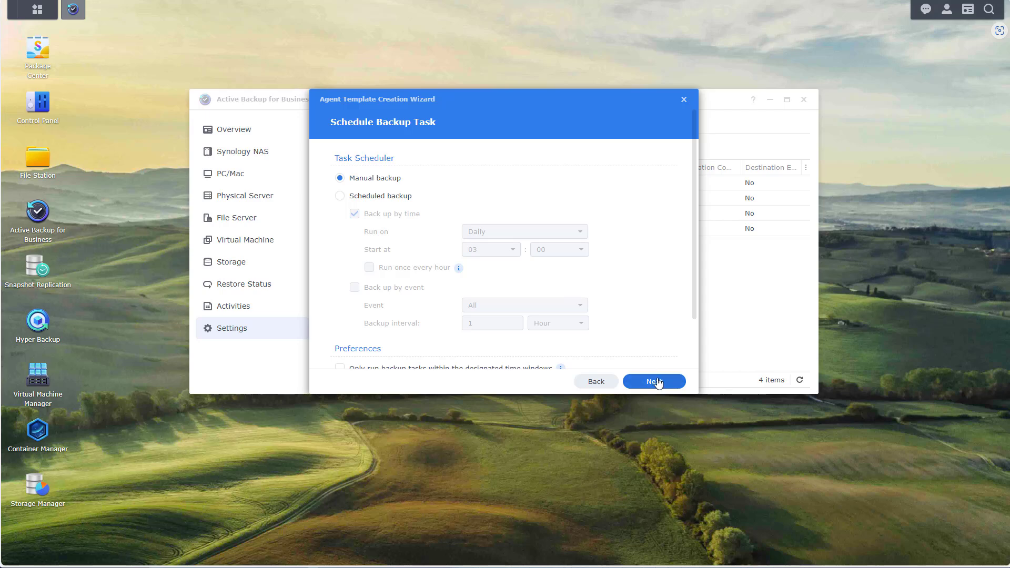
pyautogui.click(654, 382)
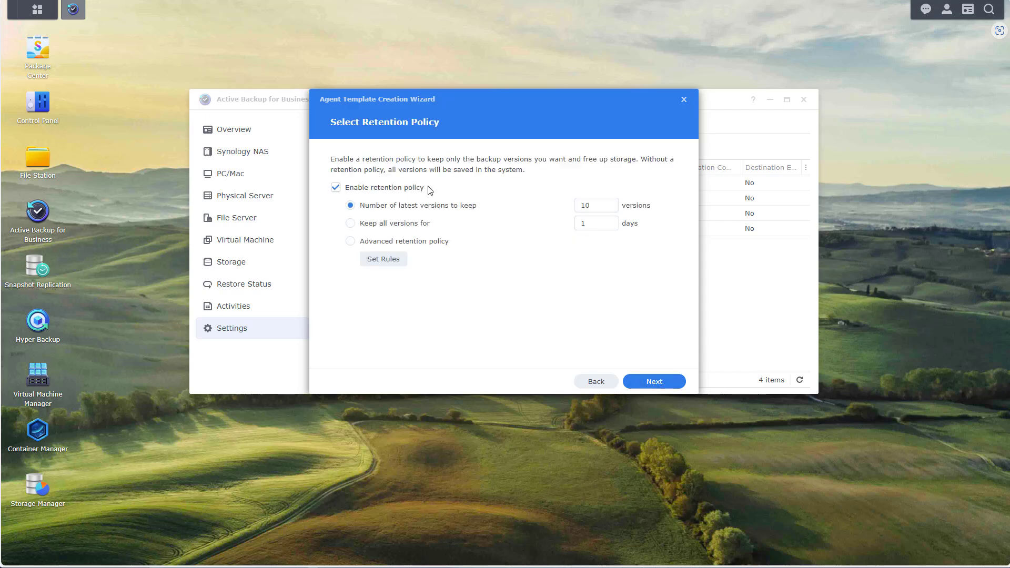
pyautogui.write('5')
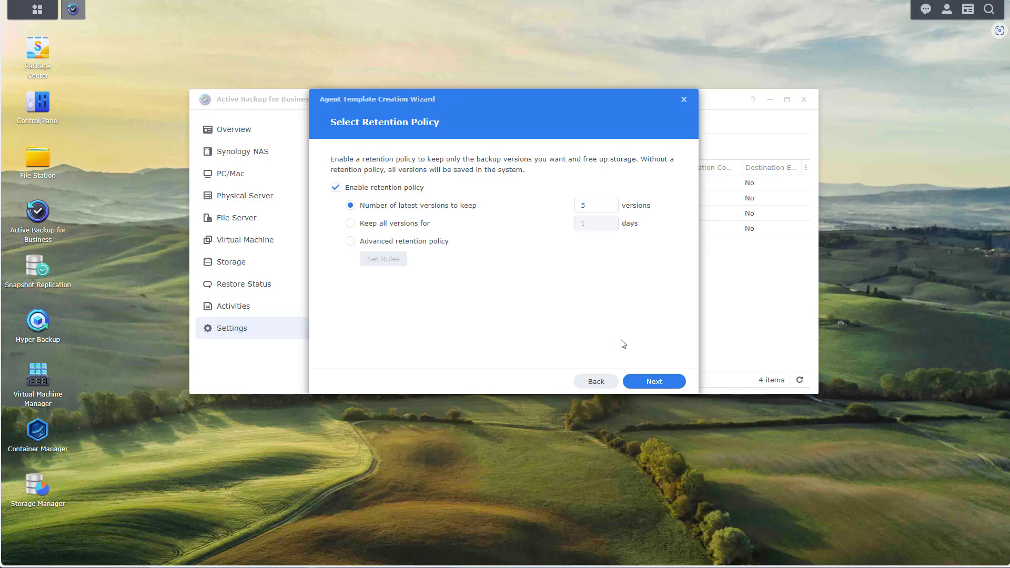
pyautogui.click(655, 382)
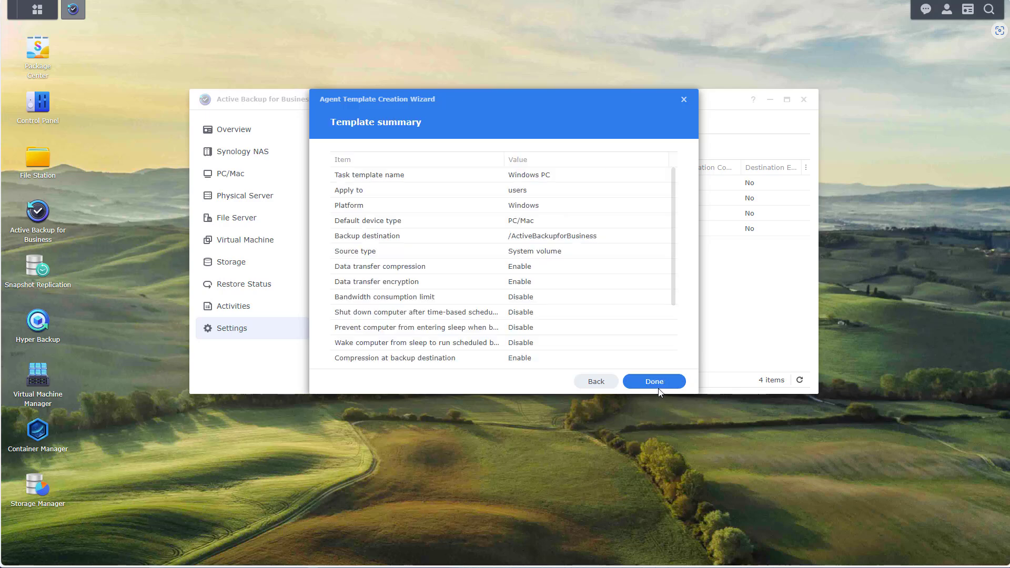
pyautogui.click(654, 382)
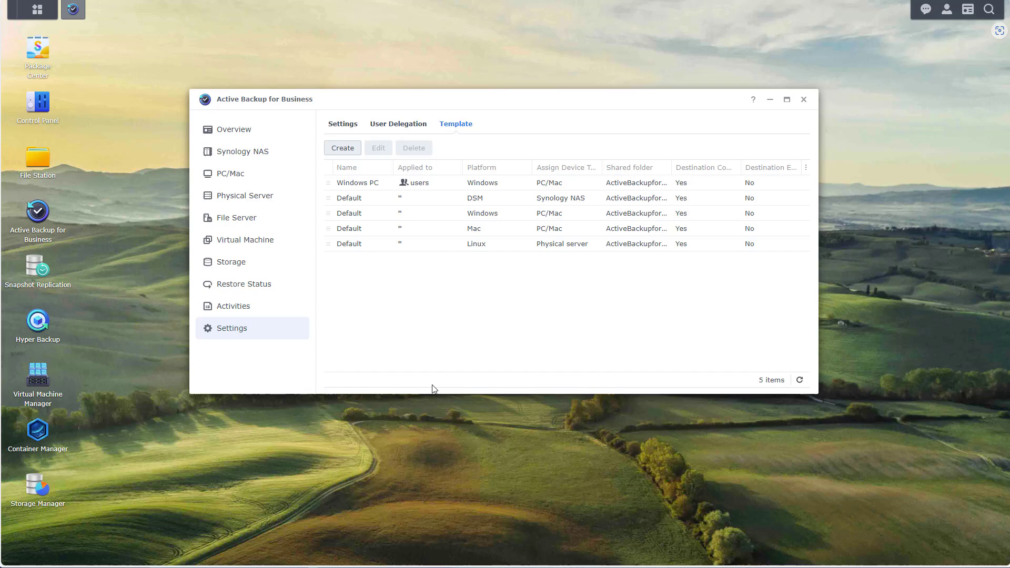
pyautogui.moveTo(411, 370)
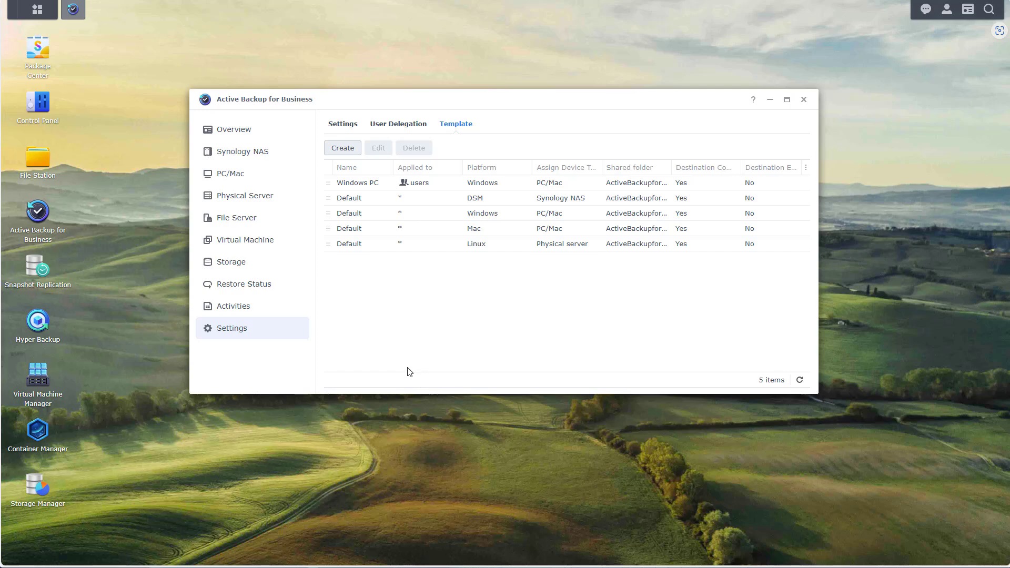
pyautogui.moveTo(346, 336)
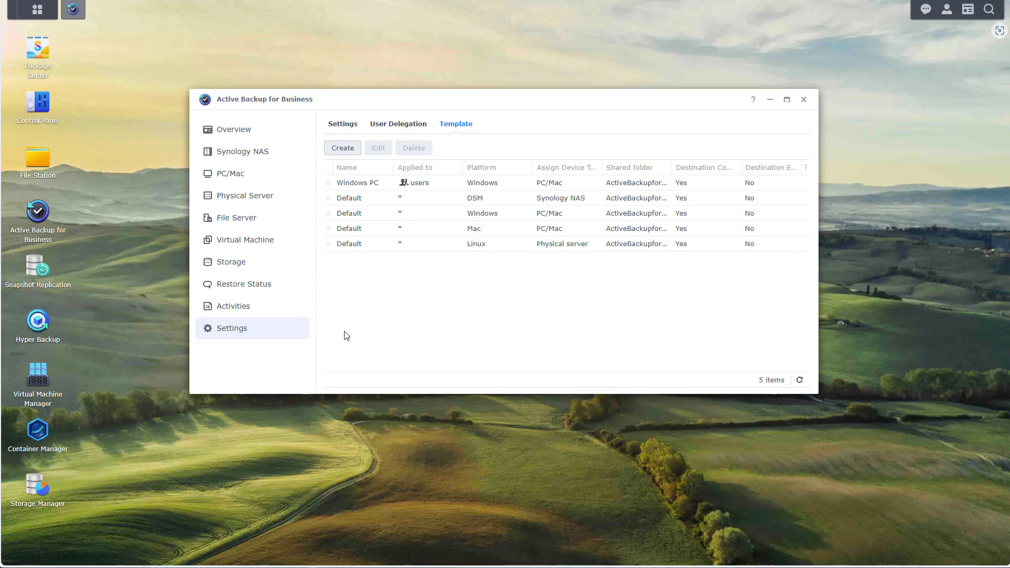
# Show the PC/Mac Windows devices section, currently empty
pyautogui.click(229, 174)
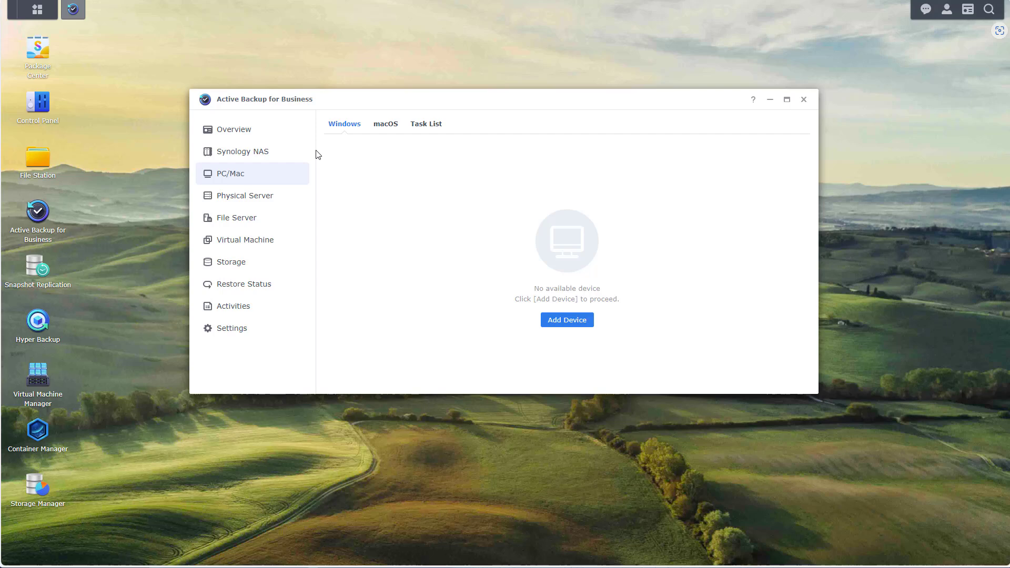
# From Add Device, download the 64-bit Windows agent installer and close the app
pyautogui.click(567, 320)
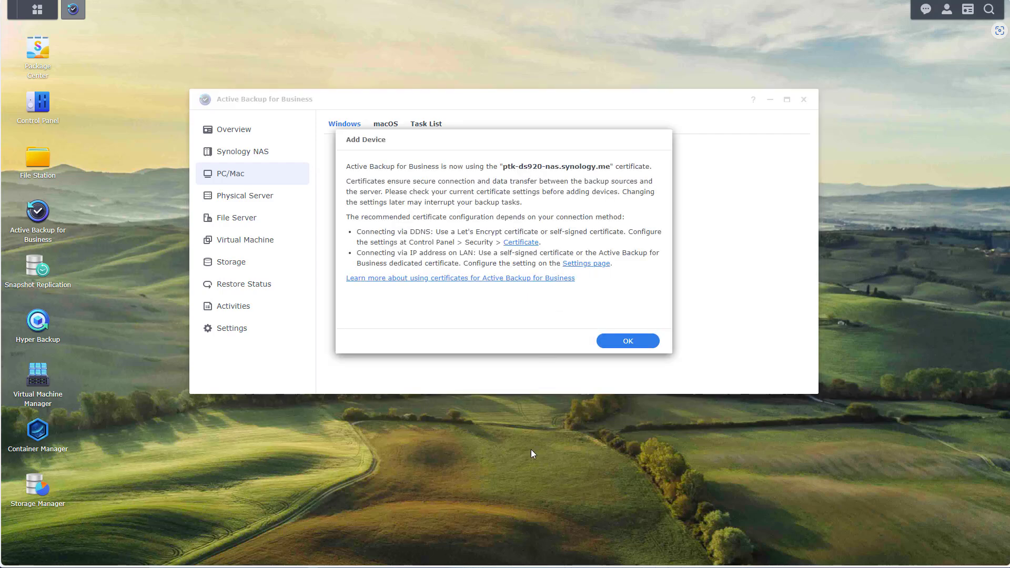
pyautogui.click(627, 341)
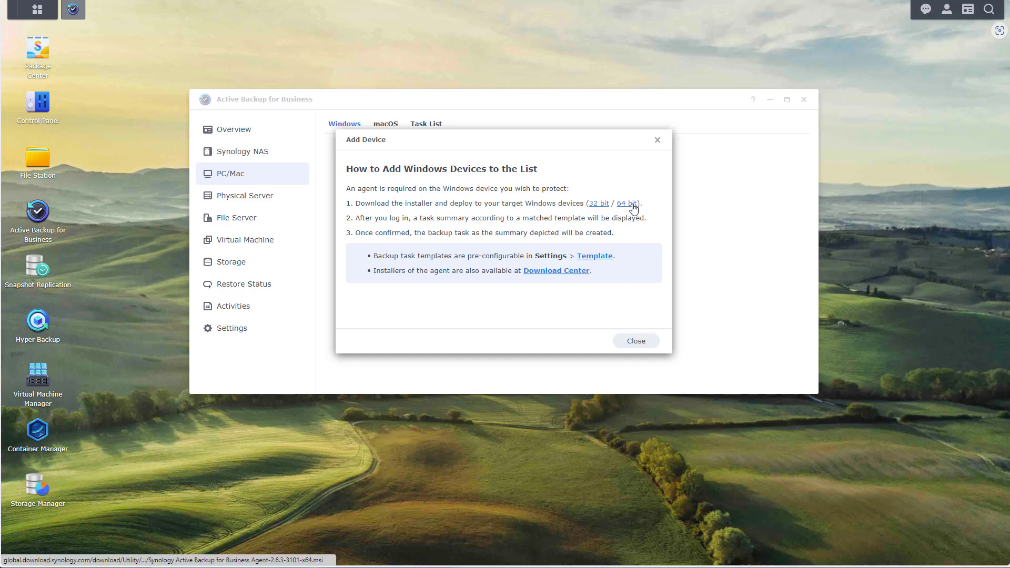
pyautogui.click(628, 203)
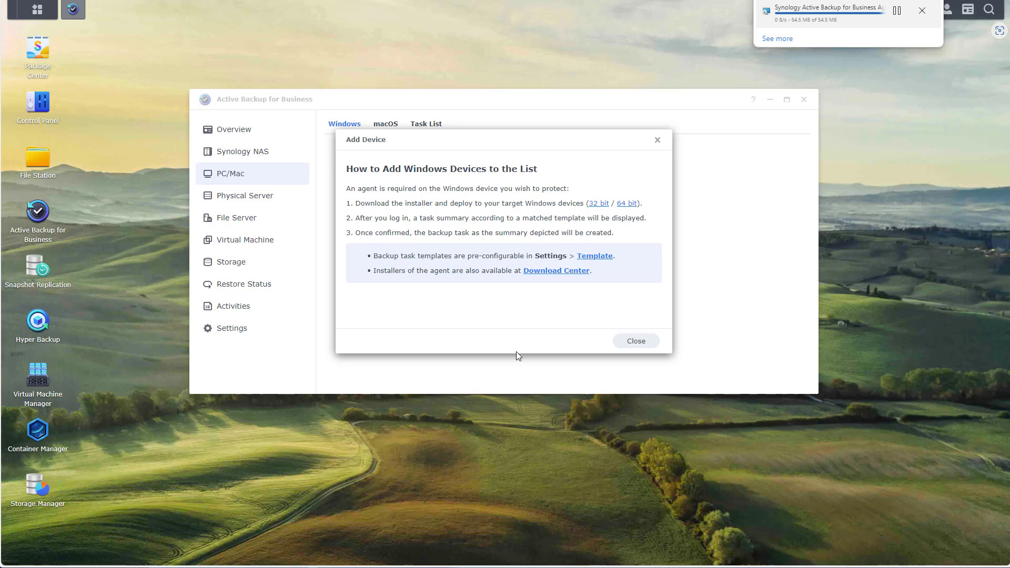
pyautogui.click(637, 341)
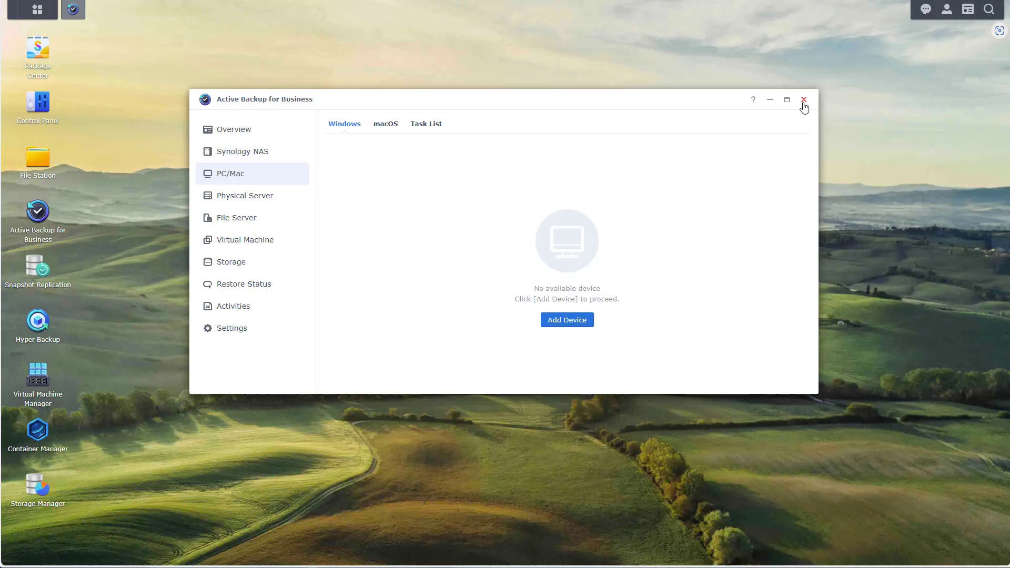
pyautogui.click(804, 99)
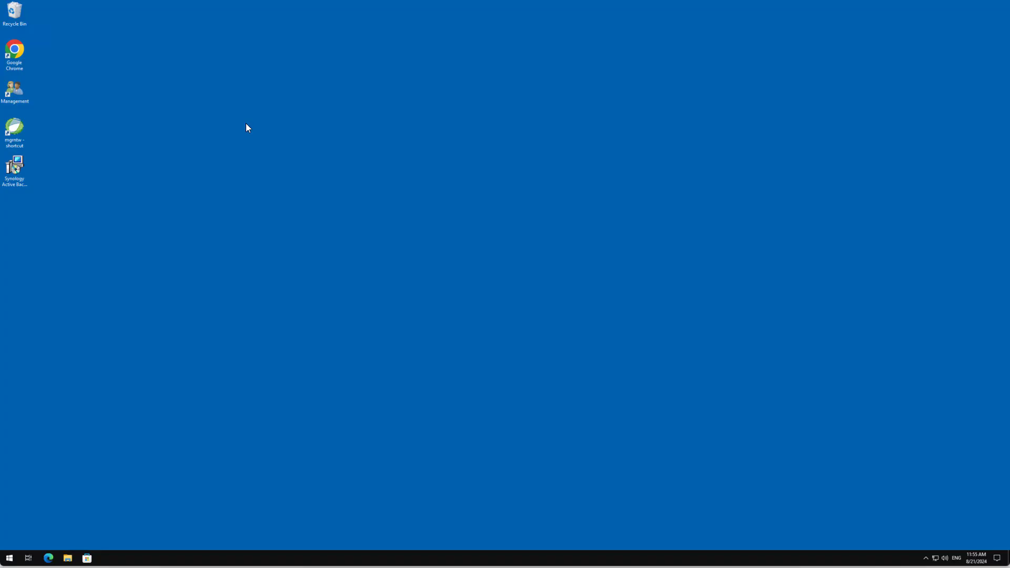
pyautogui.moveTo(28, 178)
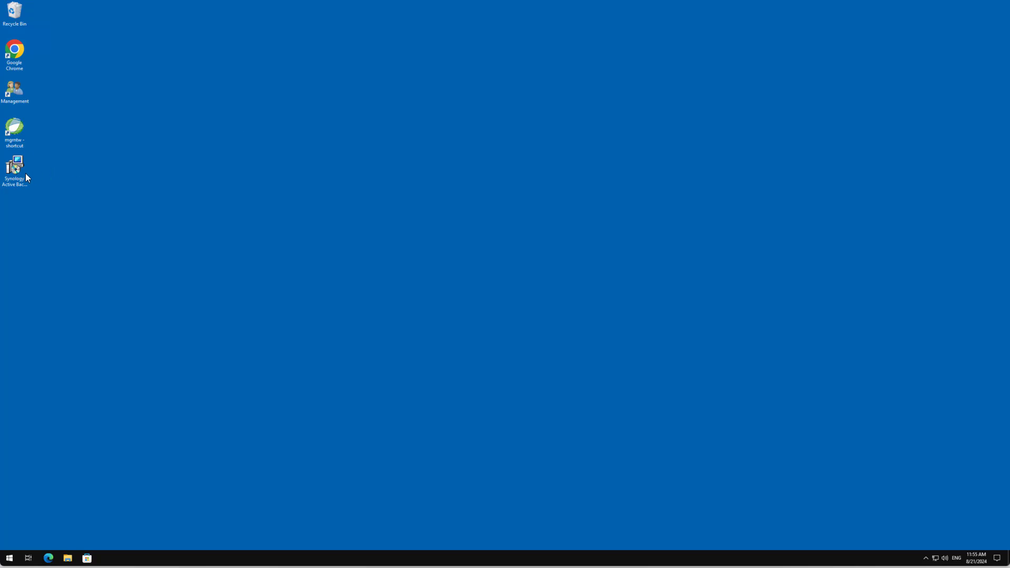
pyautogui.moveTo(25, 179)
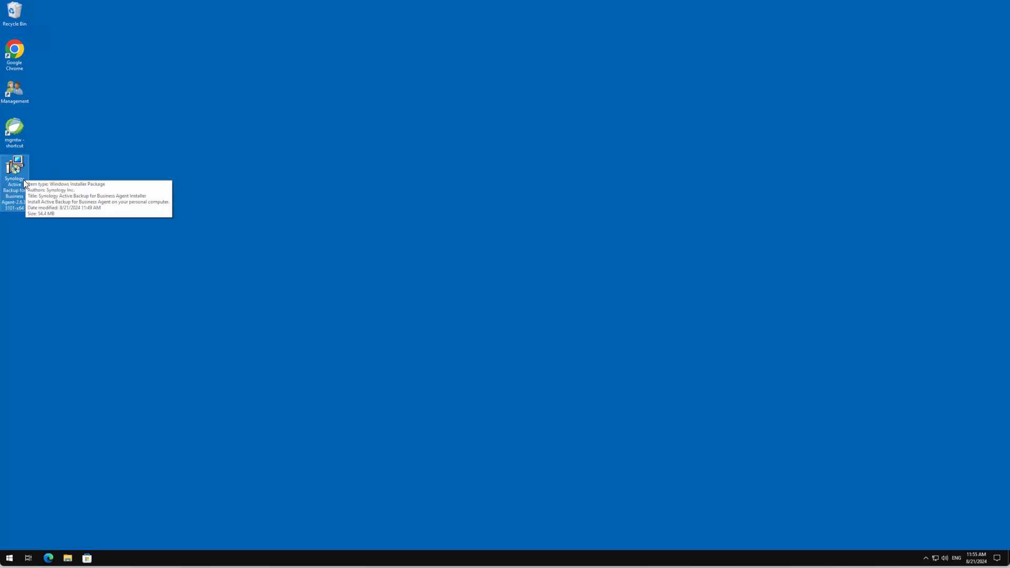
# Run the agent .msi, accept the license, allow UAC, and finish setup with launch checked
pyautogui.doubleClick(14, 170)
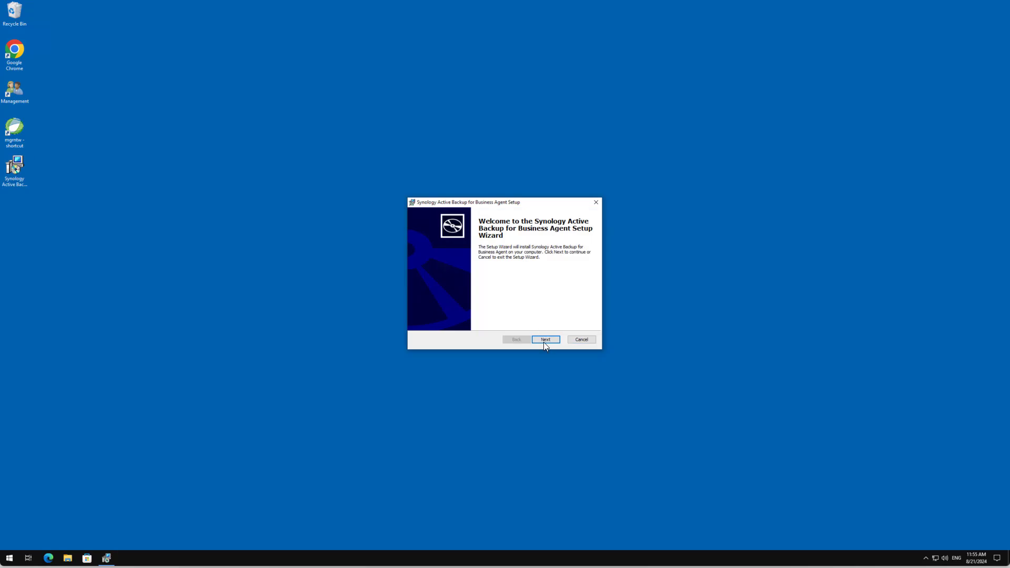
pyautogui.click(545, 338)
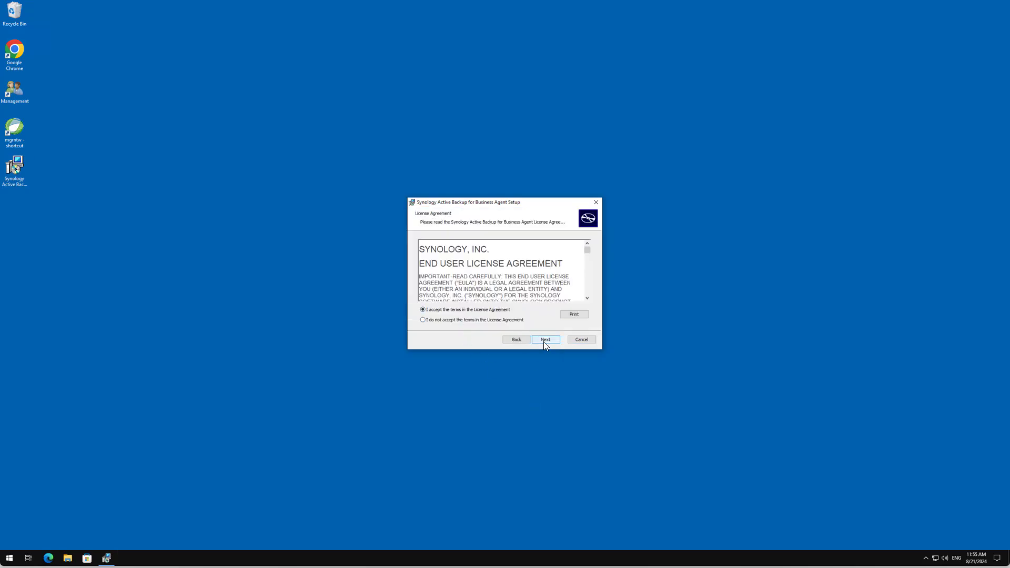
pyautogui.click(545, 339)
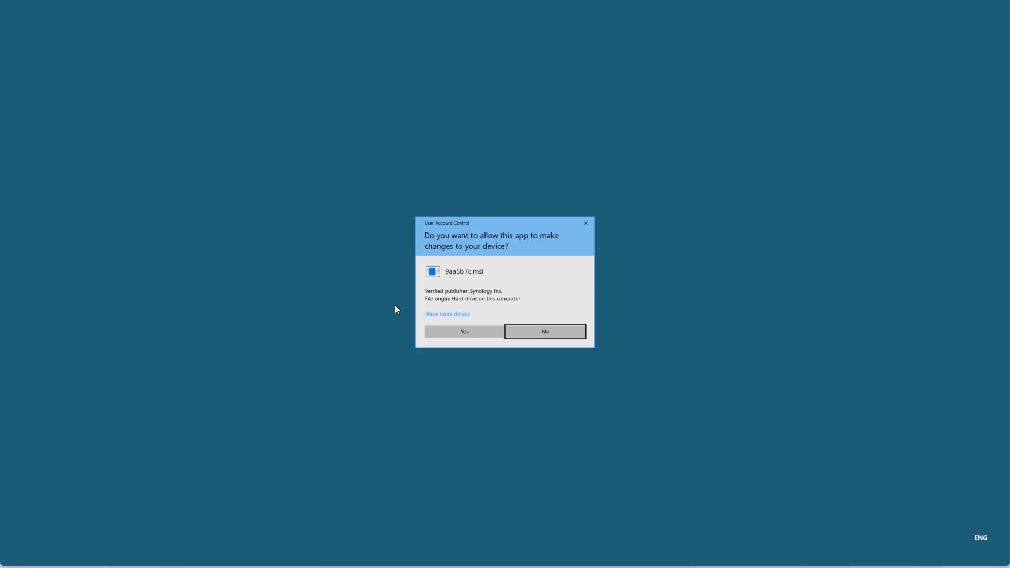
pyautogui.click(464, 332)
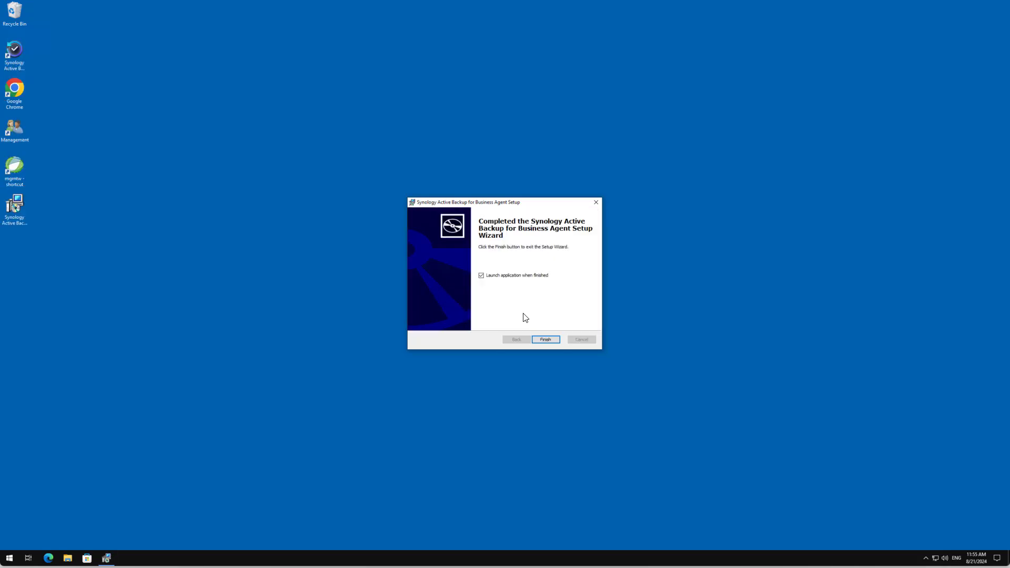
pyautogui.moveTo(546, 339)
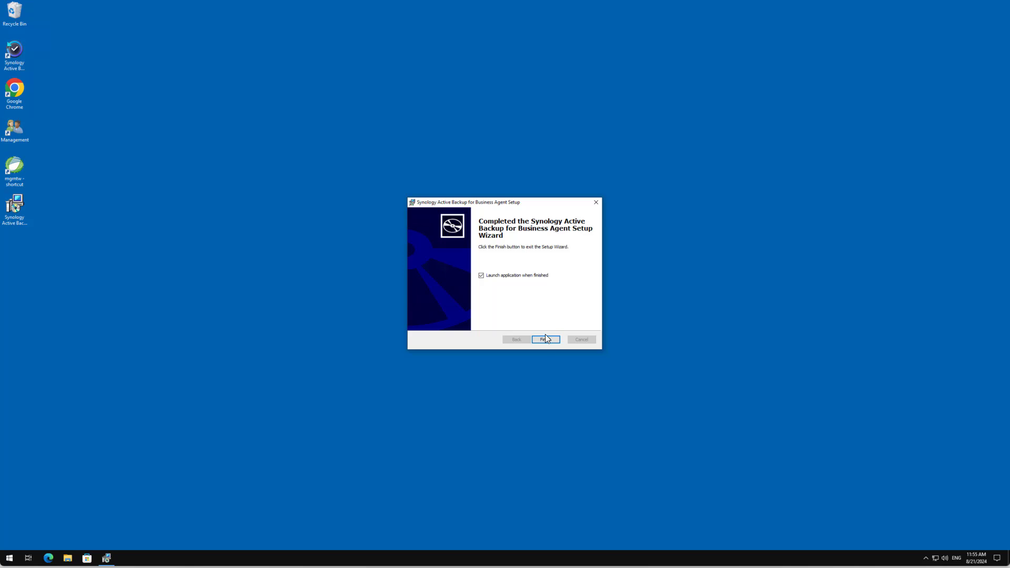
pyautogui.click(546, 339)
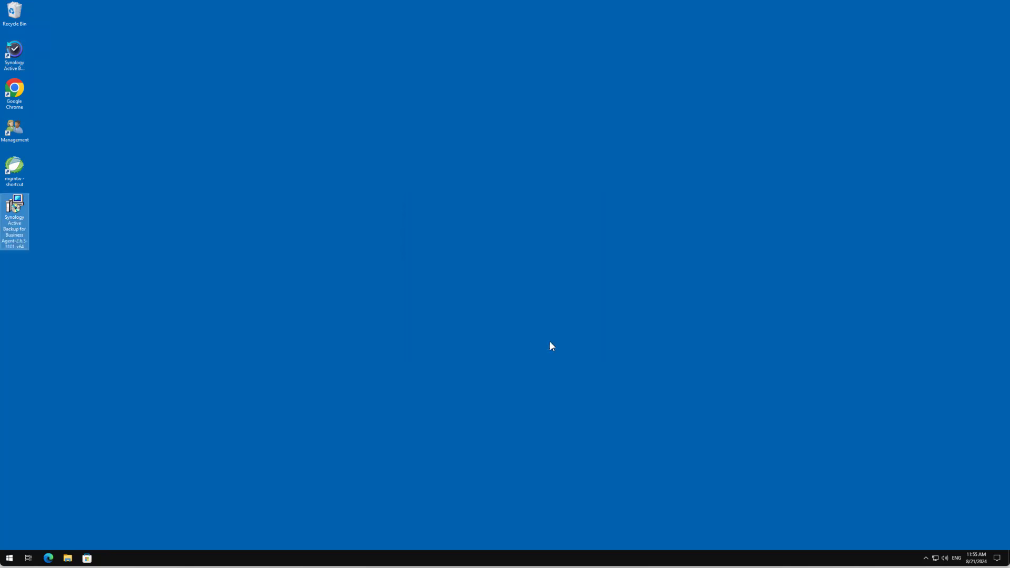
# Connect the agent to the NAS server, proceeding past the untrusted certificate warning
pyautogui.doubleClick(15, 203)
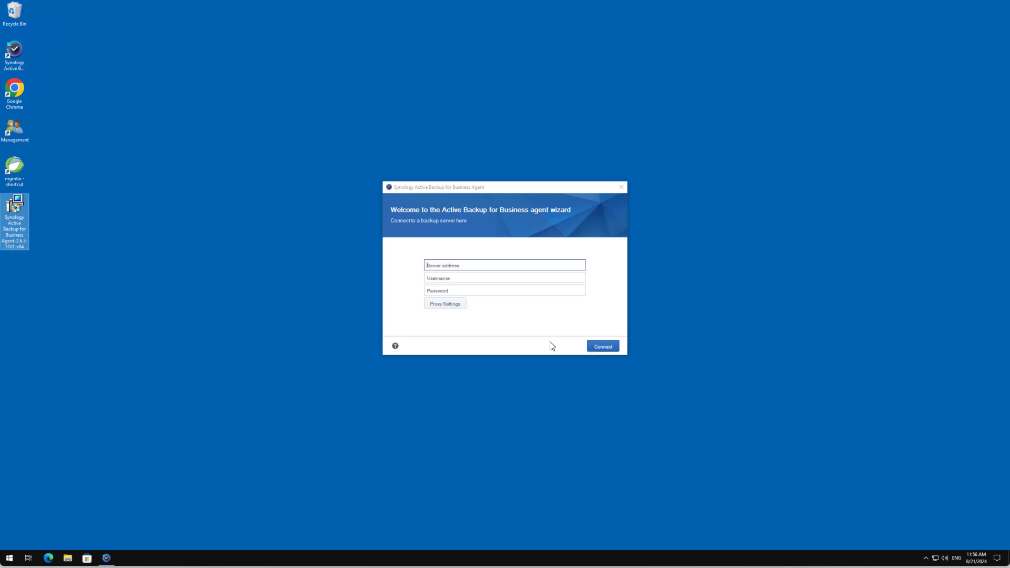
pyautogui.moveTo(520, 294)
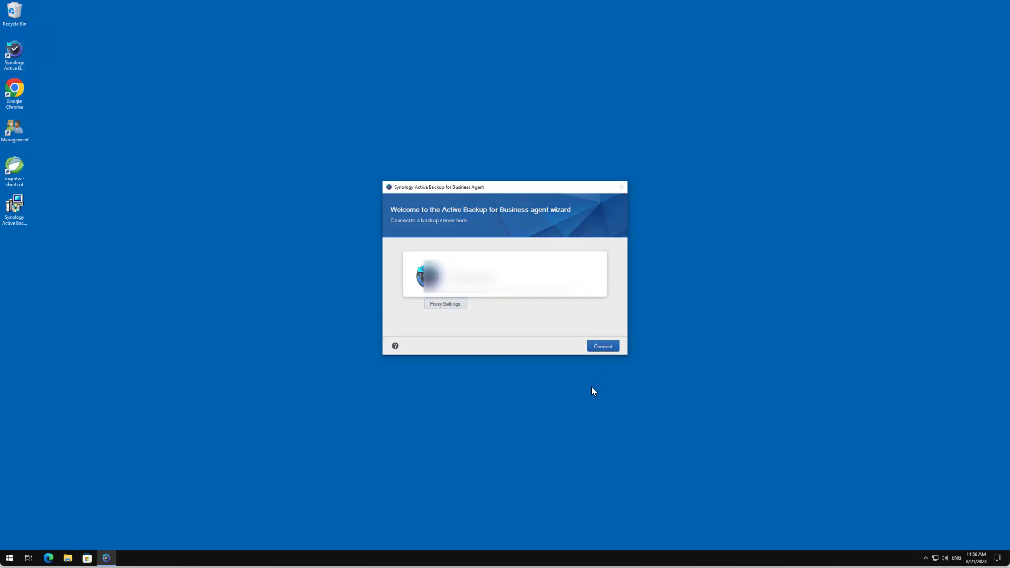
pyautogui.click(603, 346)
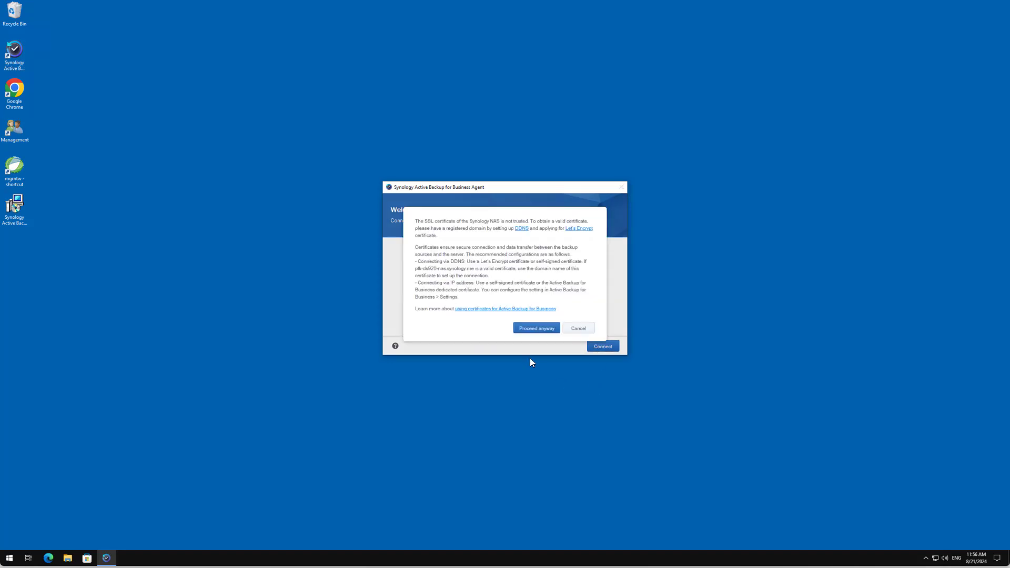
pyautogui.click(536, 328)
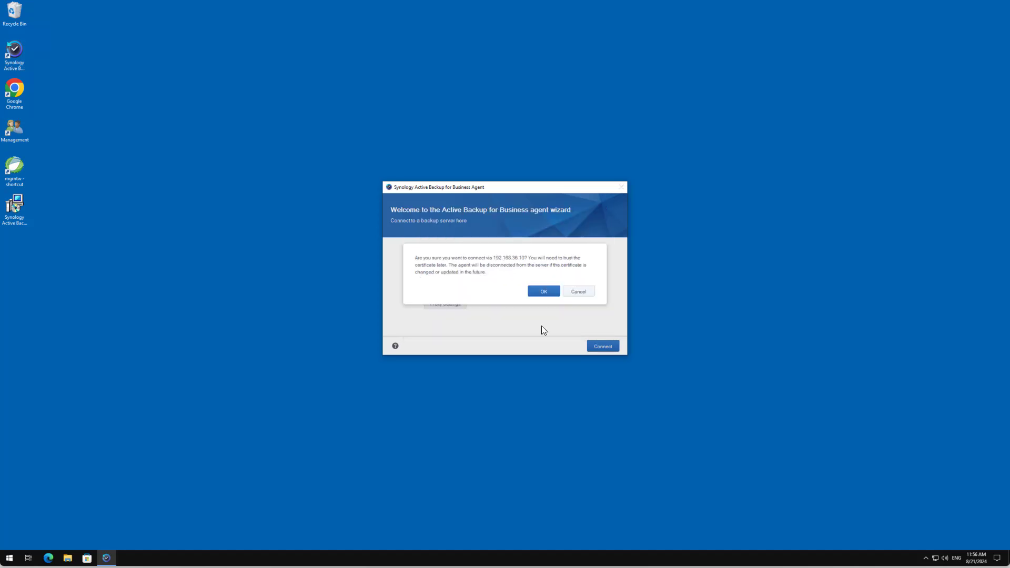
pyautogui.moveTo(544, 291)
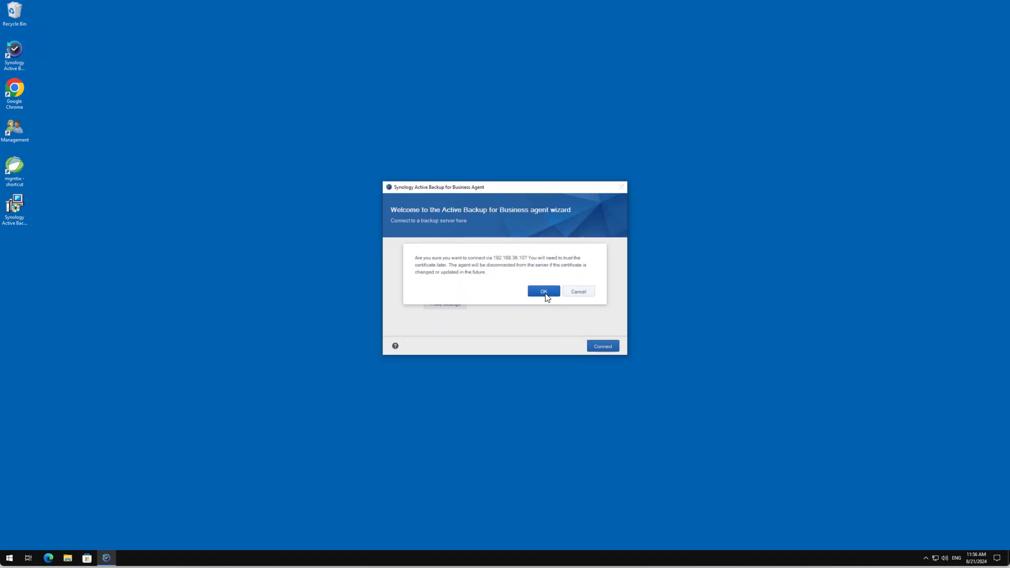
pyautogui.click(543, 291)
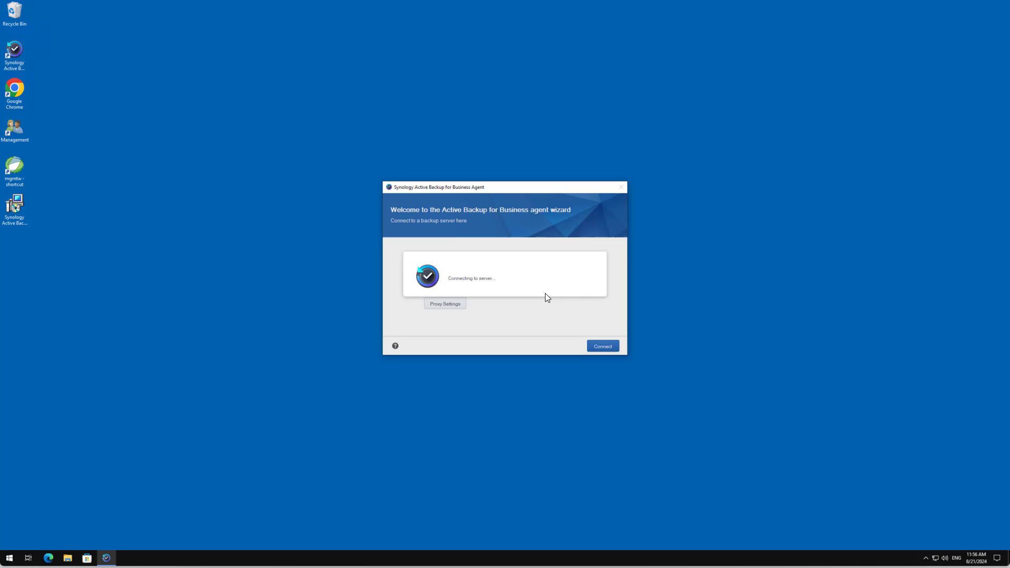
pyautogui.click(602, 345)
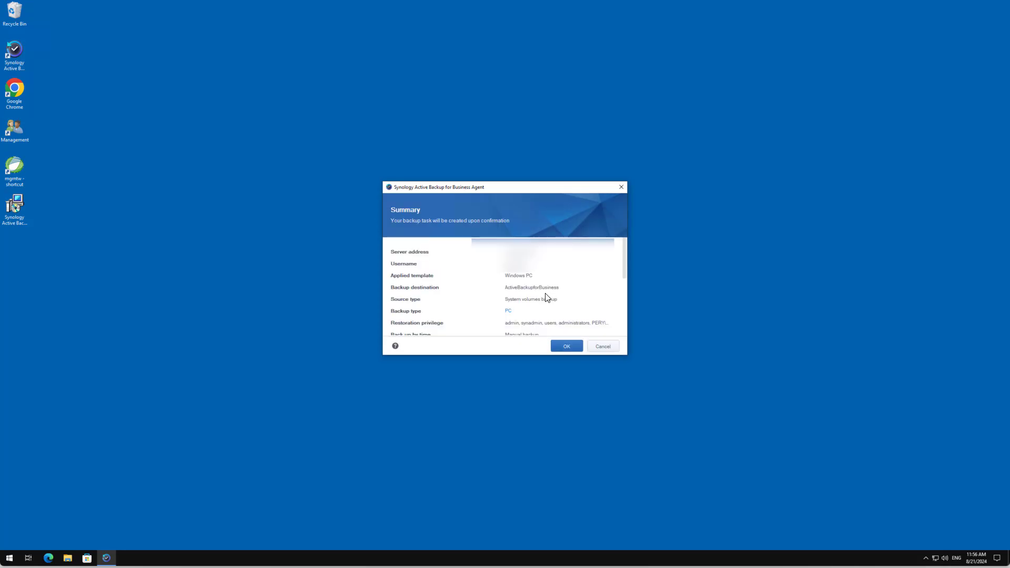
pyautogui.moveTo(518, 279)
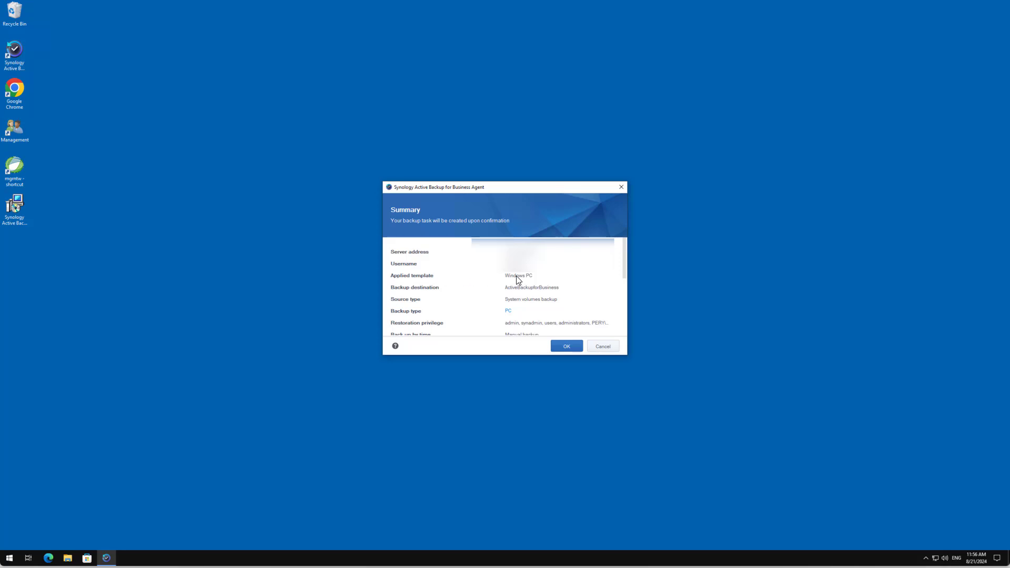
pyautogui.moveTo(569, 313)
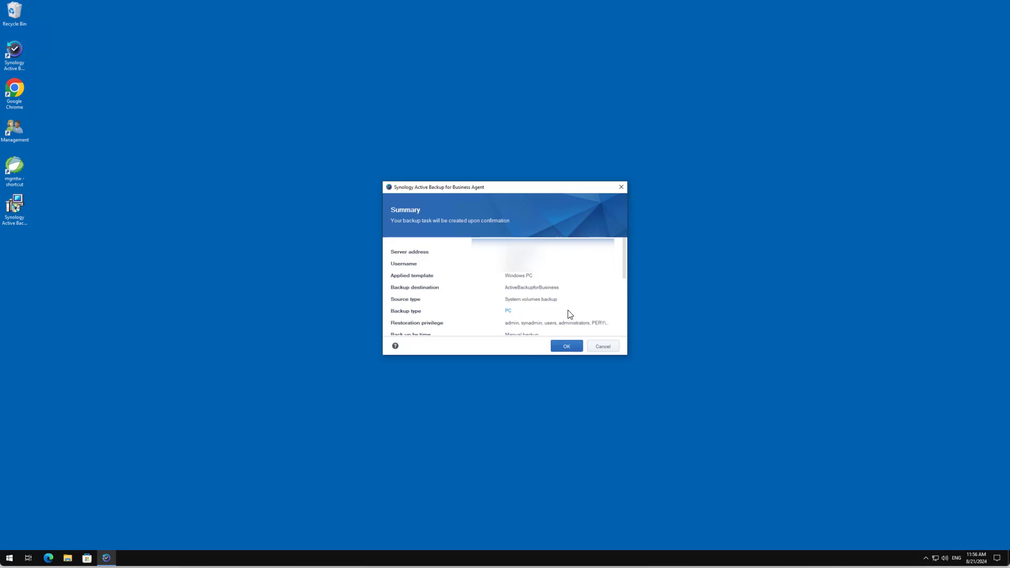
# Confirm the Windows PC template summary to create the backup task
pyautogui.click(566, 346)
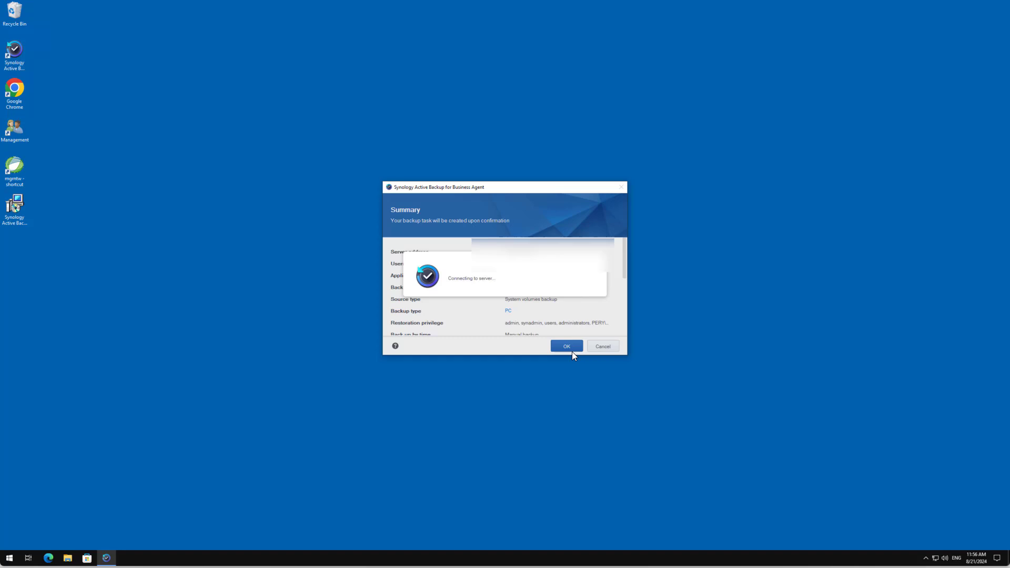
pyautogui.click(566, 345)
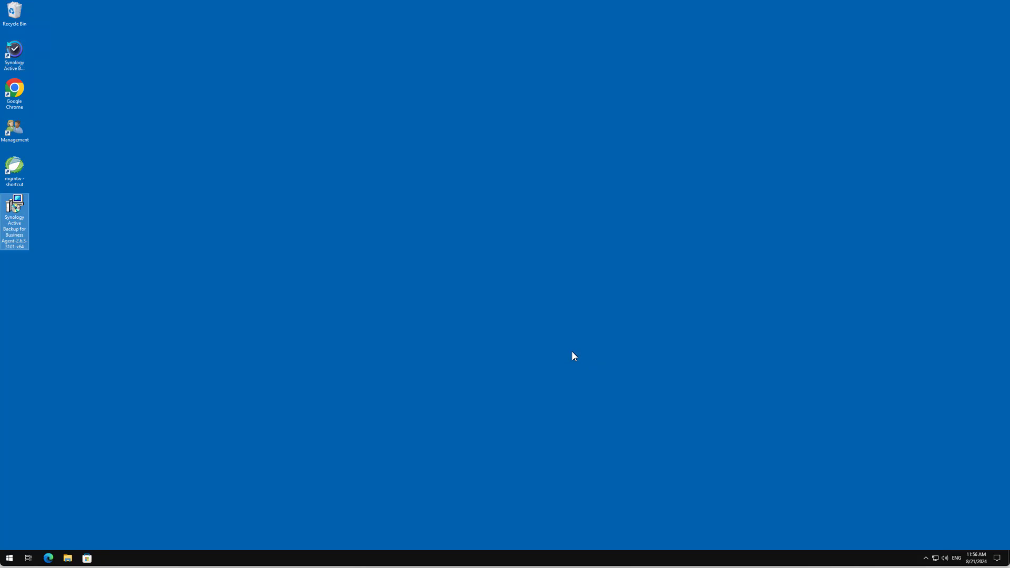